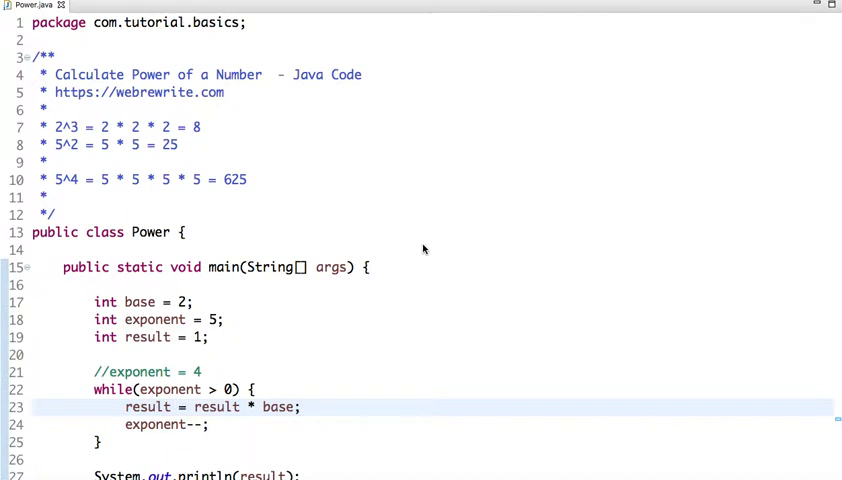
mouse_move(72, 165)
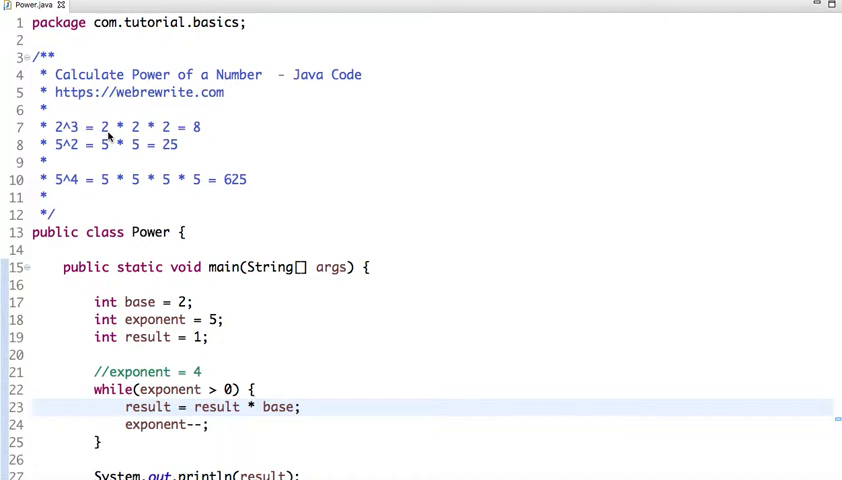
mouse_move(68, 144)
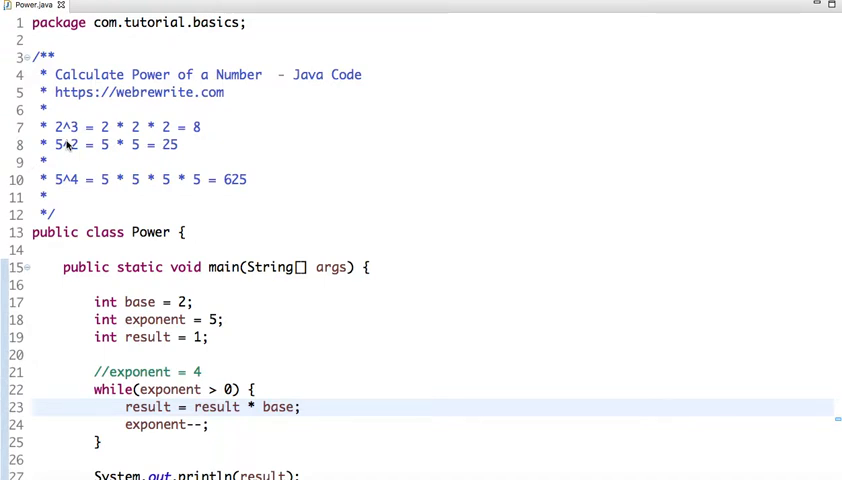
mouse_move(112, 151)
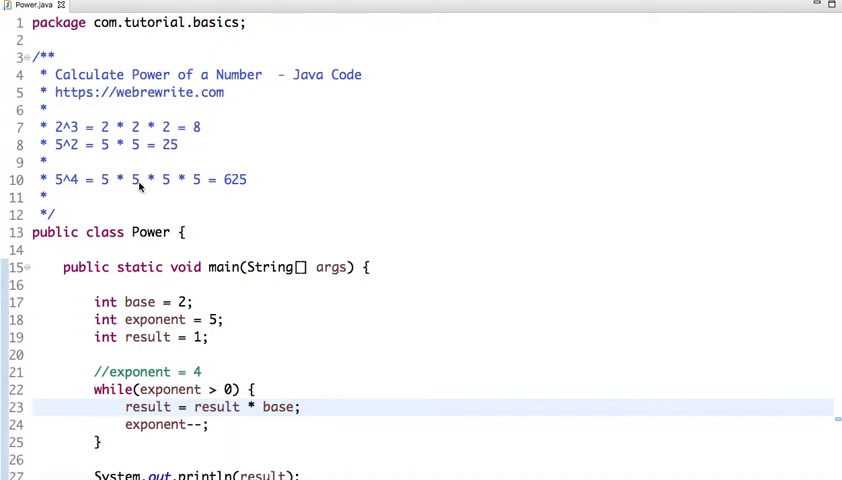
mouse_move(261, 180)
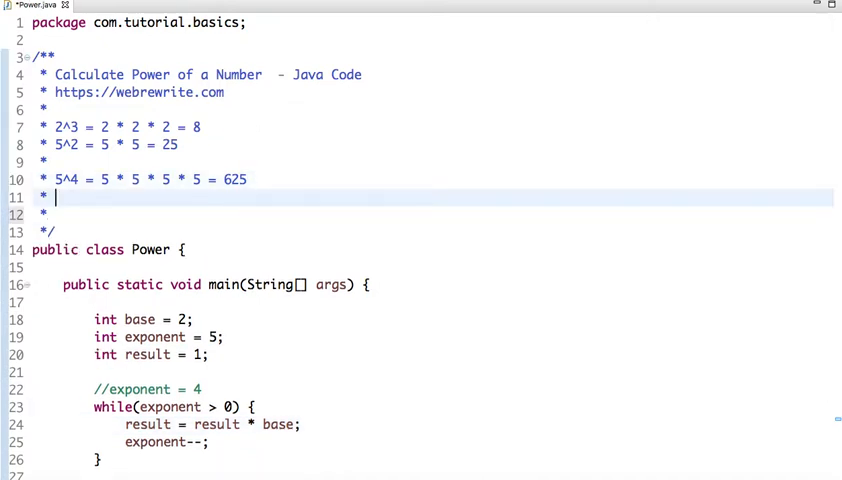
type("Math.pow")
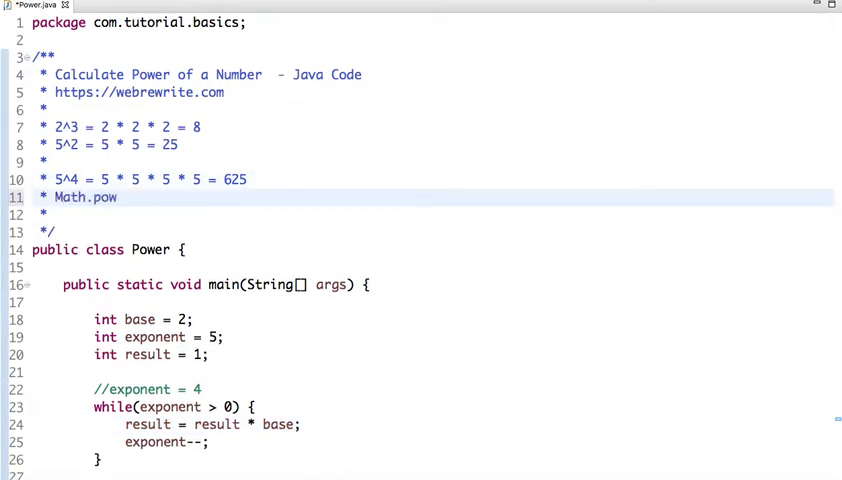
triple_click(85, 197)
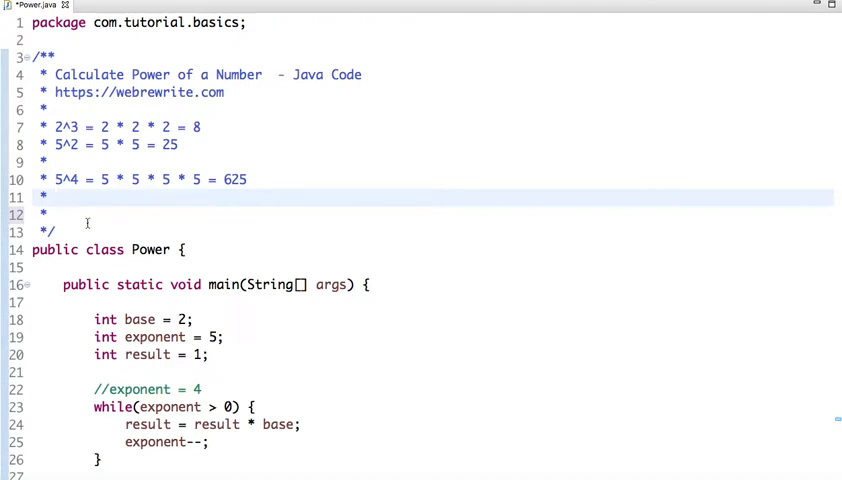
- Scroll down to the //exponent trace comment above the while loop
scroll("down", 3)
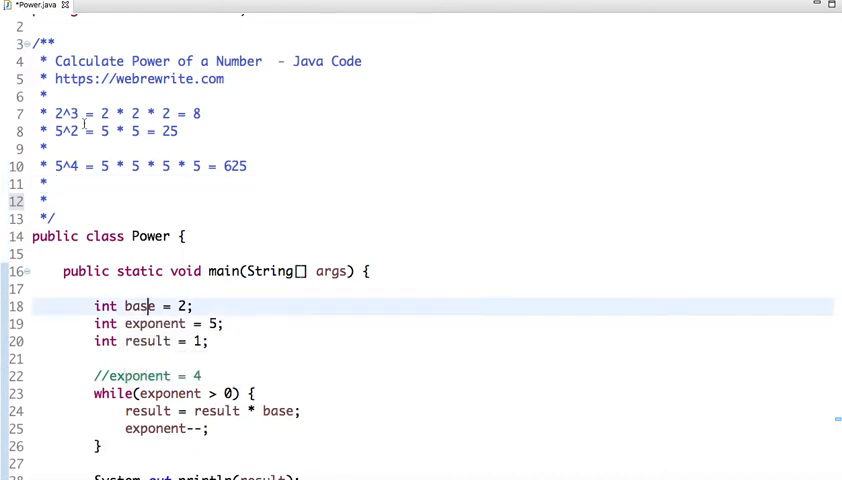
mouse_move(154, 323)
type("5")
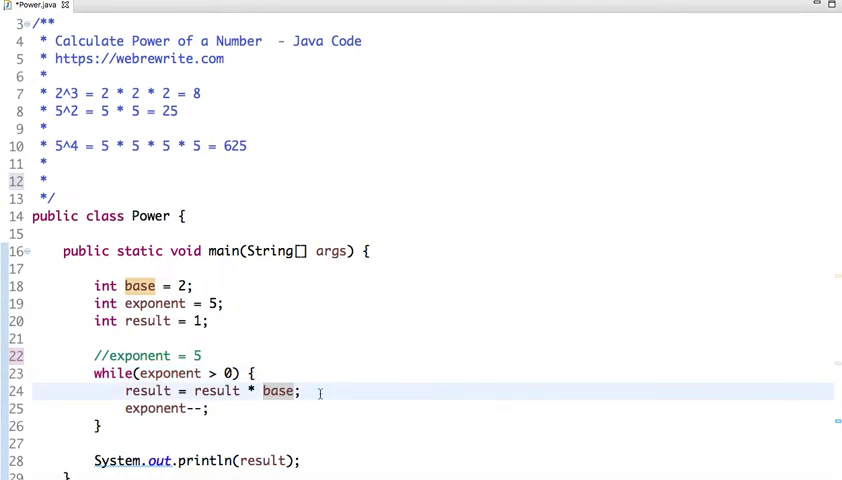
- Add trace comments //2 after the result line and //4 after exponent--
type("//")
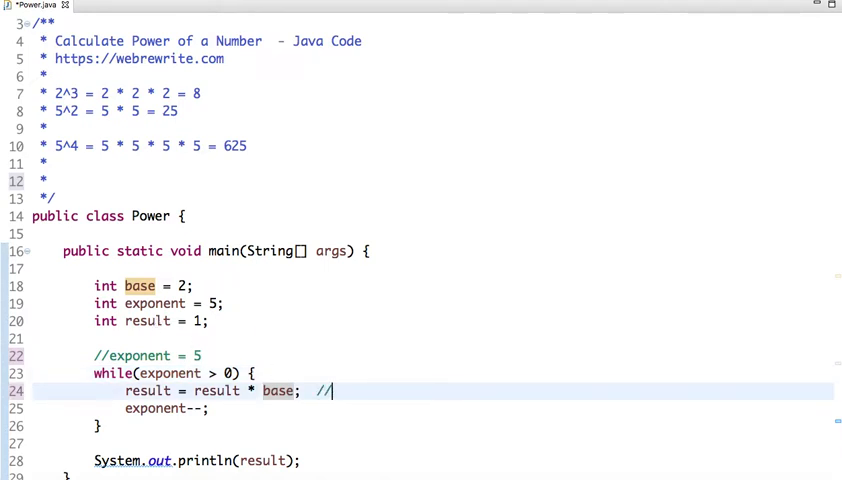
type("2")
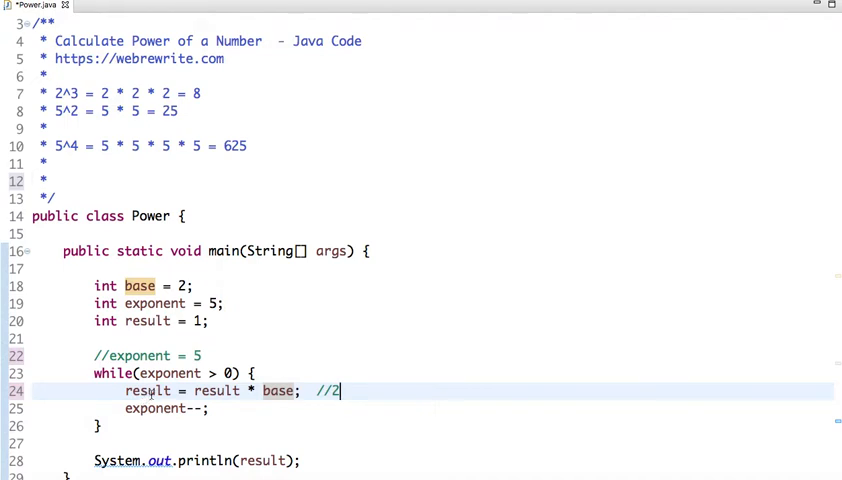
type("//")
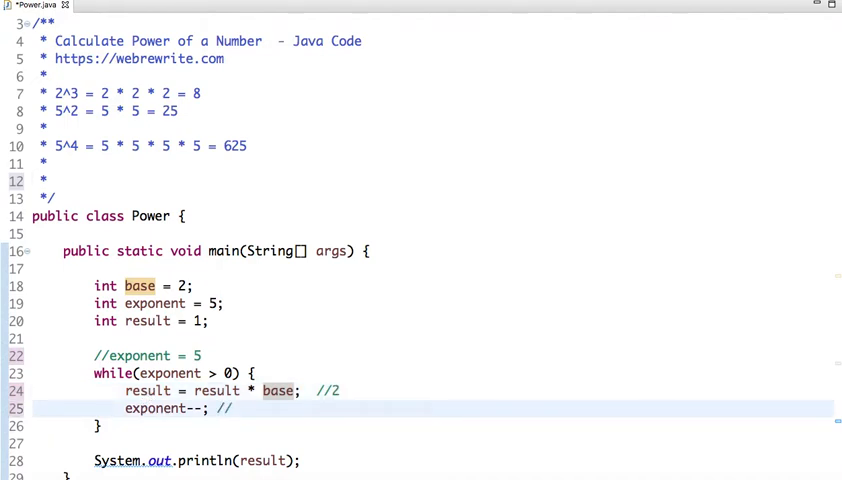
type("4")
left_click(462, 355)
type("3")
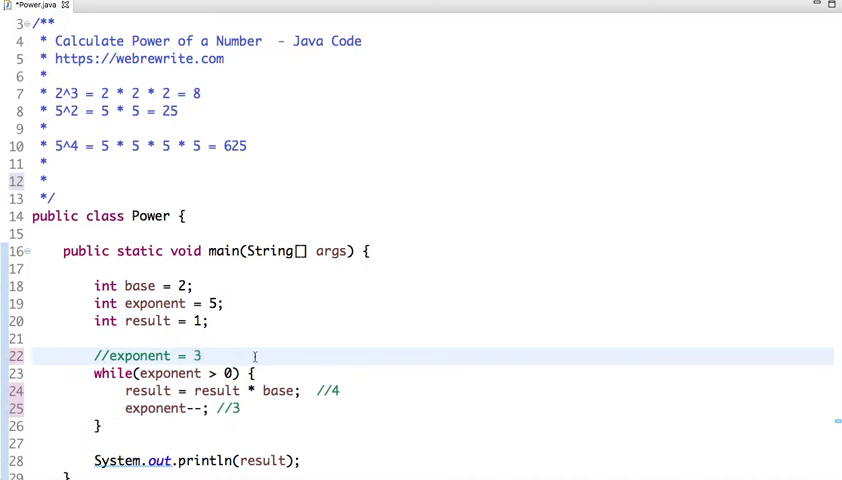
- Update the trace values through the iterations, ending at result //32 and exponent //0
key("BackSpace")
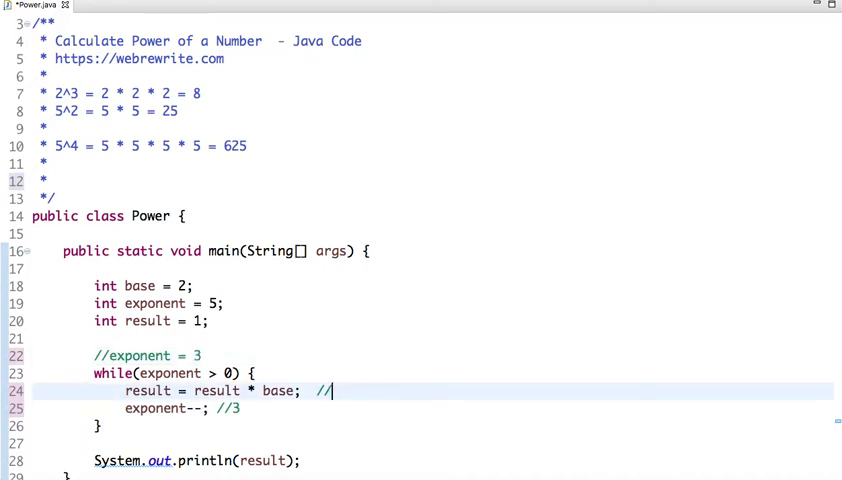
type("8")
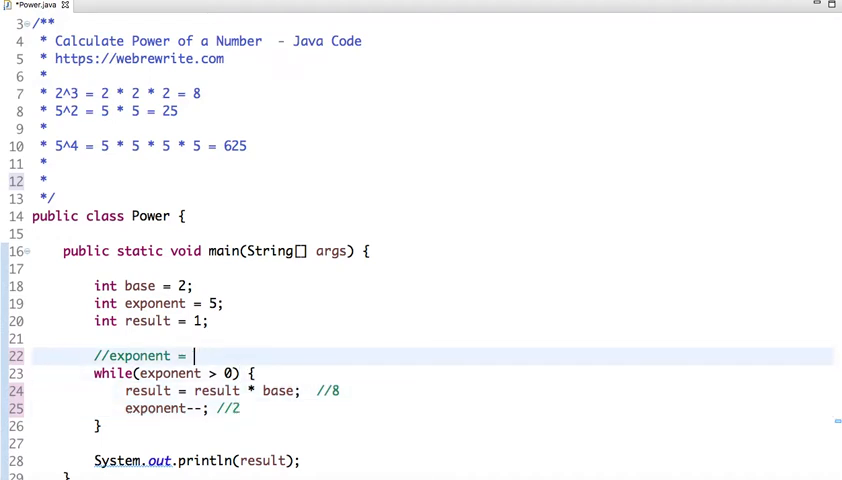
type("2")
left_click(432, 391)
type("16")
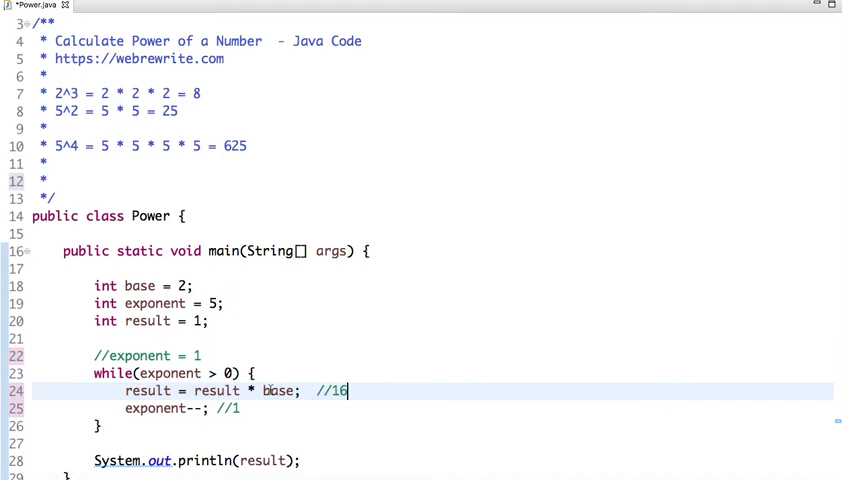
key("BackSpace")
type("32")
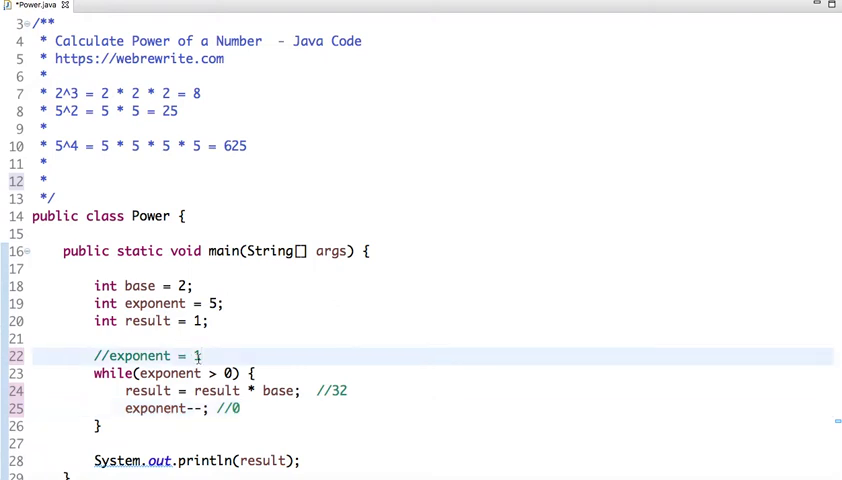
type("0")
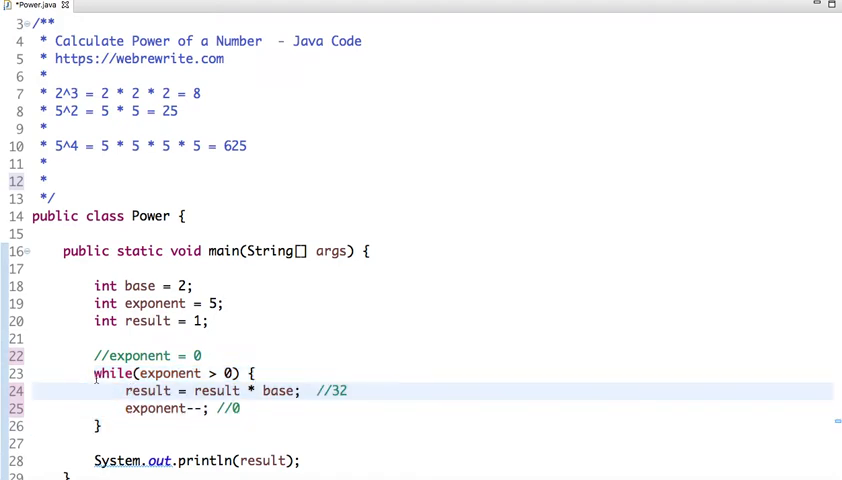
left_click_drag(94, 373, 101, 426)
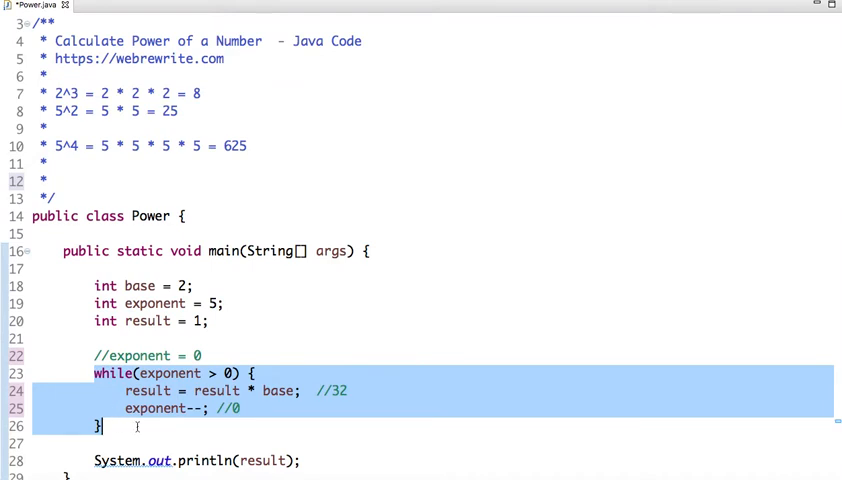
left_click(164, 461)
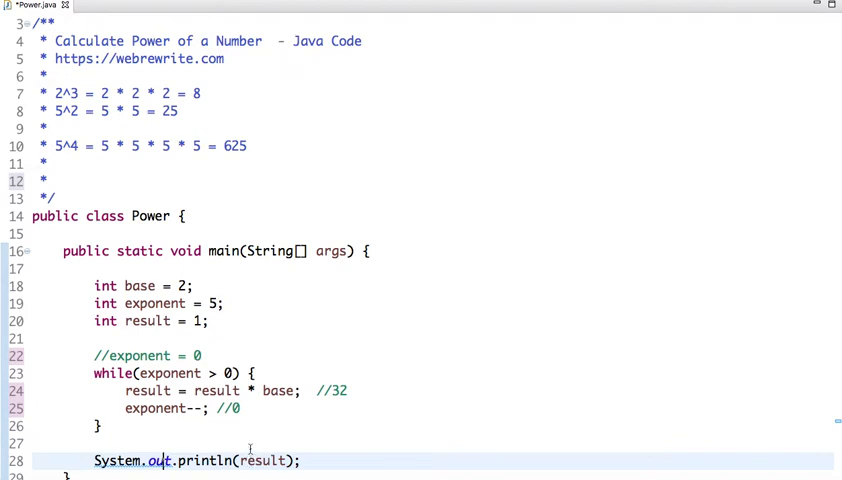
- Run Power.java as a Java Application, saving it when prompted
right_click(250, 448)
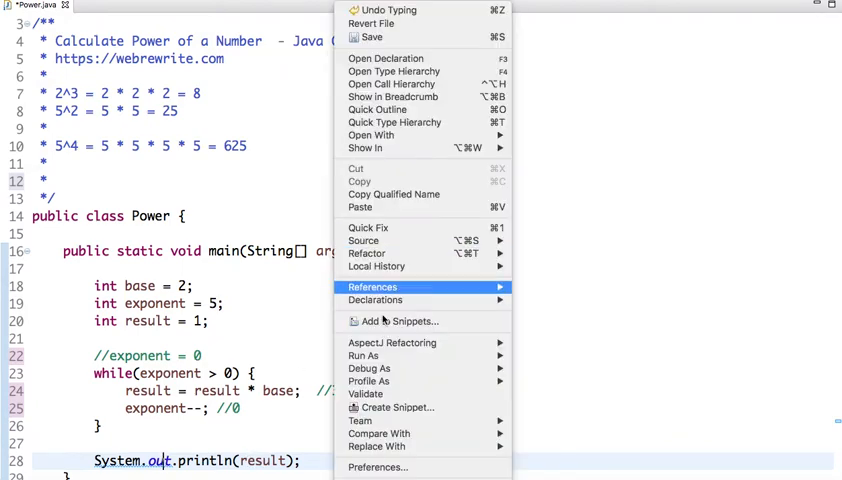
mouse_move(363, 355)
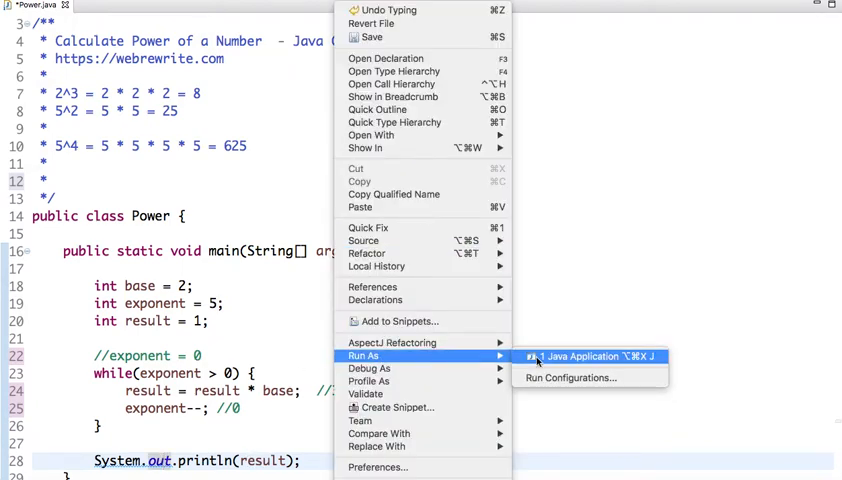
left_click(588, 356)
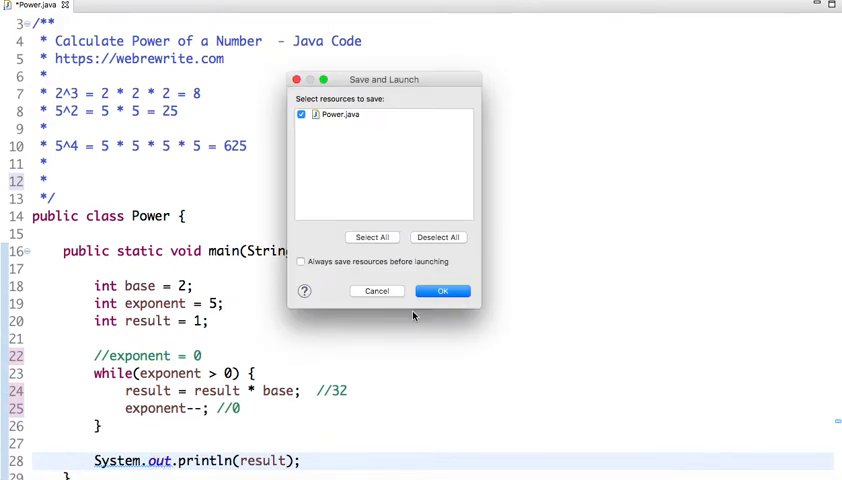
left_click(442, 291)
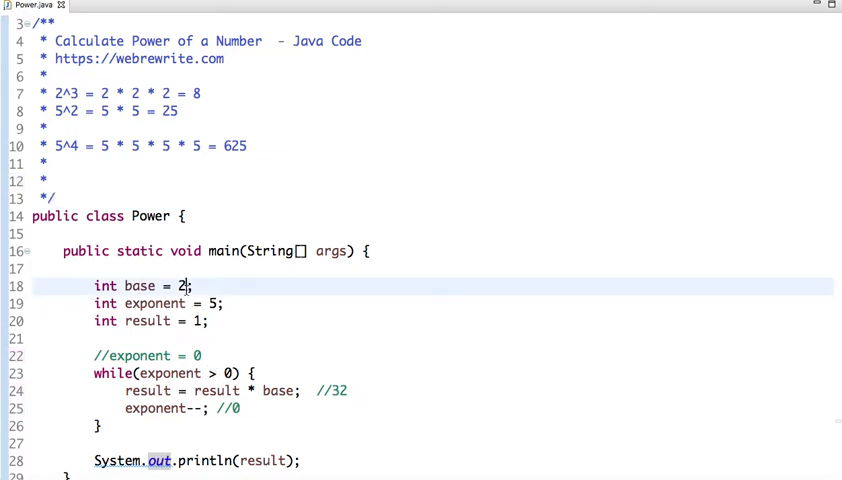
- Change the input value to 3 and relaunch the program
type("3")
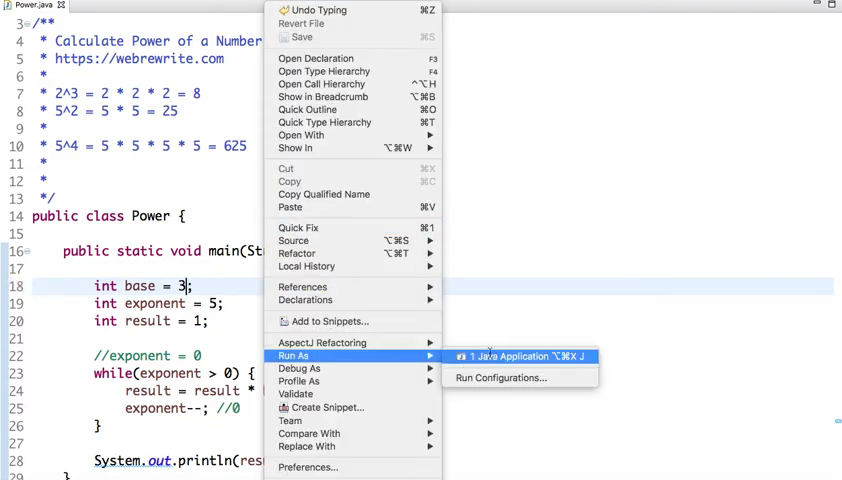
left_click(521, 356)
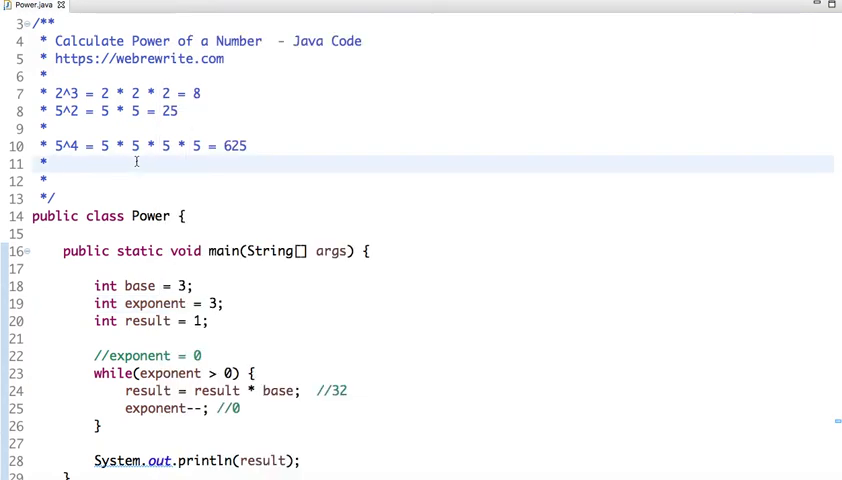
left_click(56, 163)
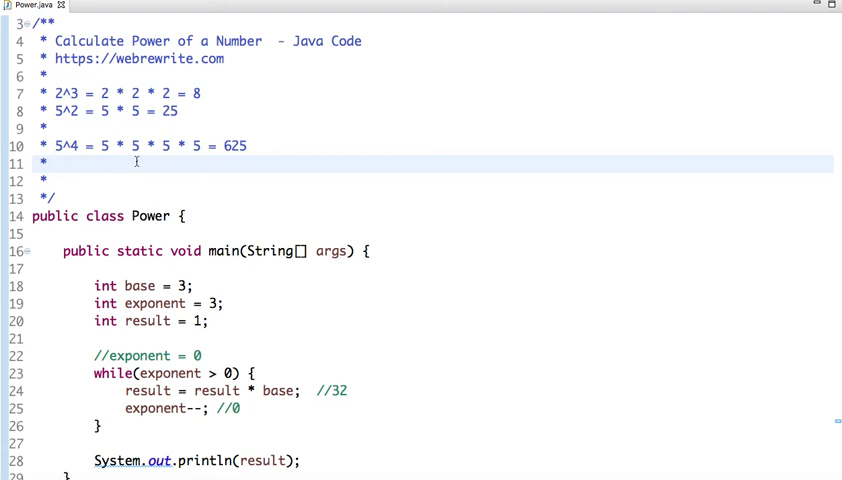
left_click(56, 163)
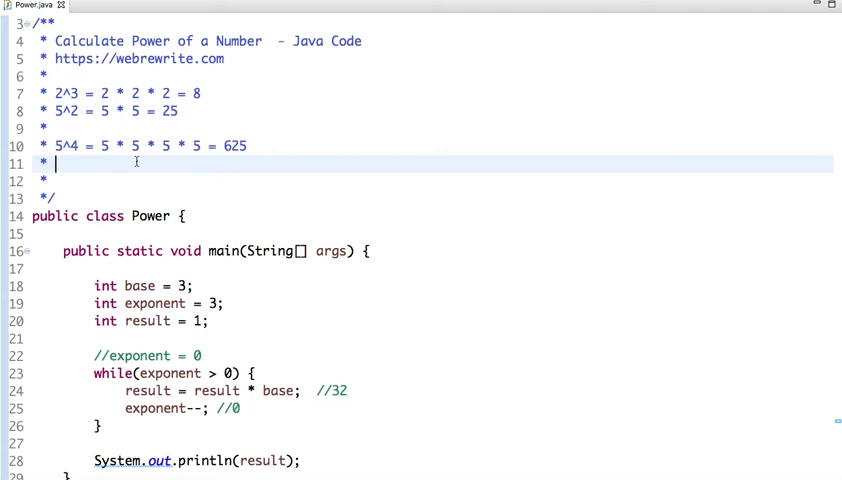